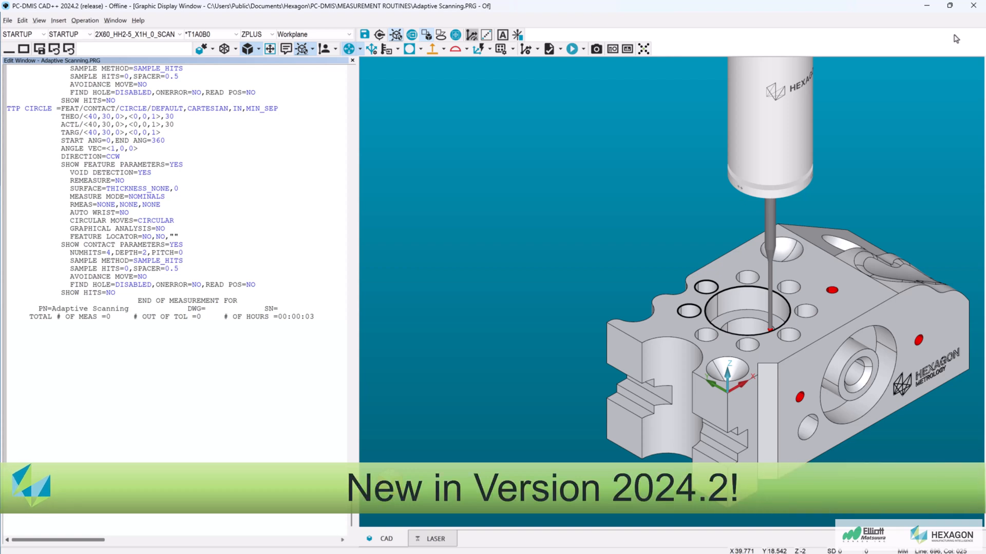
Start an auto circle feature for the 30 mm hole at X40 Y30 and set its avoidance move.
click(116, 293)
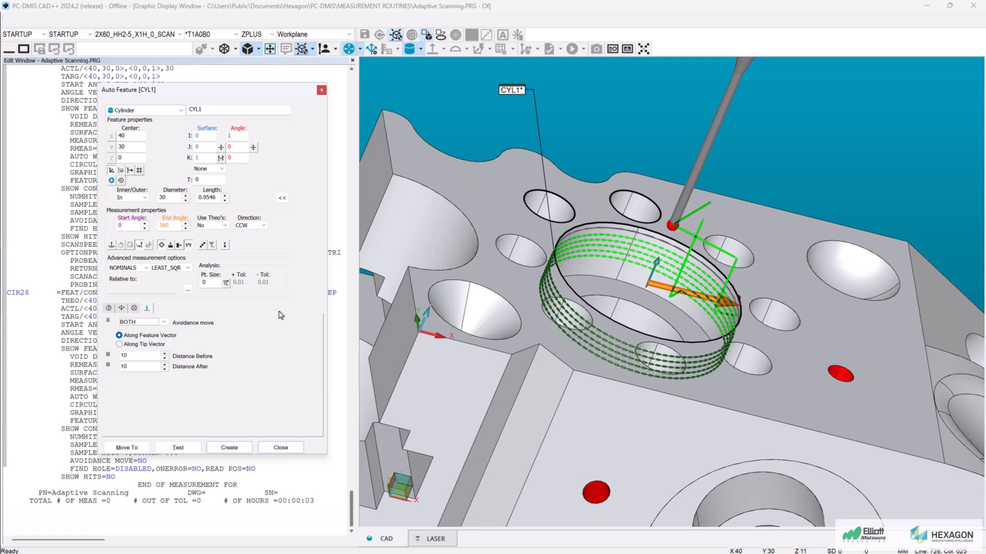
click(165, 322)
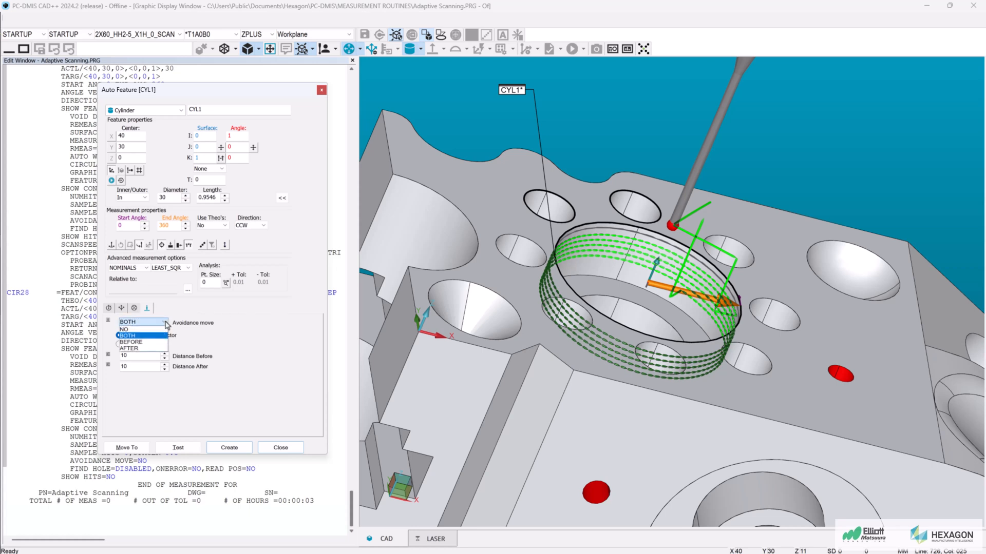
click(134, 308)
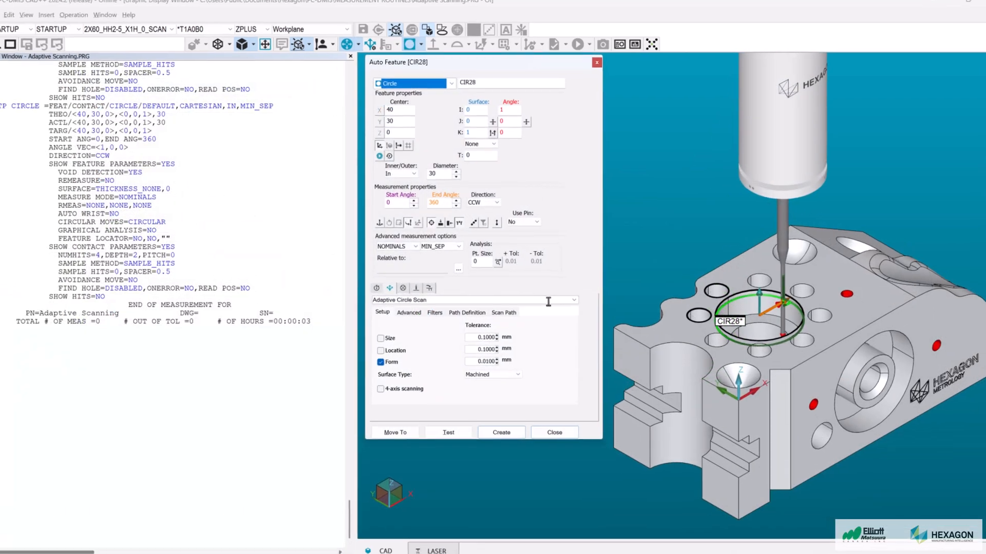
Choose Adaptive Circle Scan from the strategy list for CIR28.
click(569, 300)
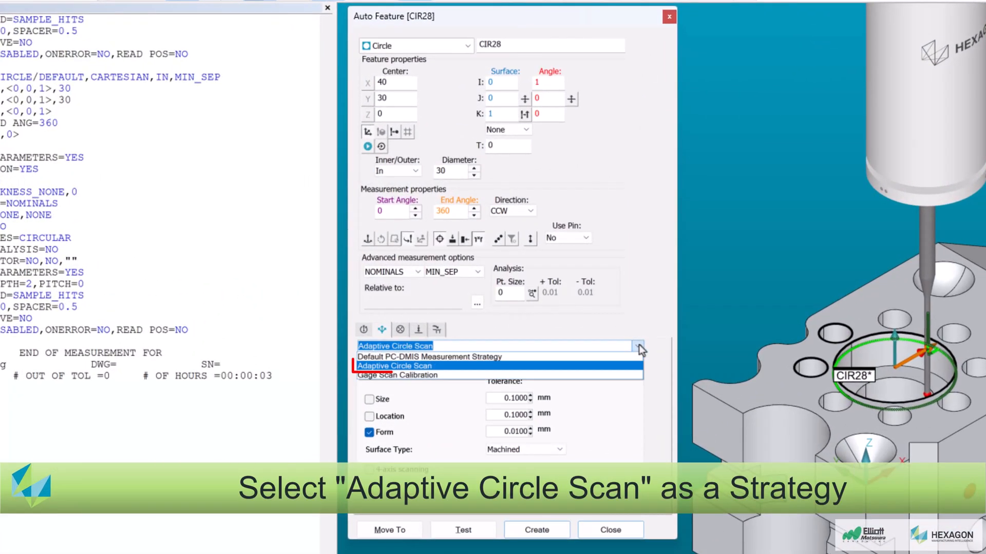
click(395, 366)
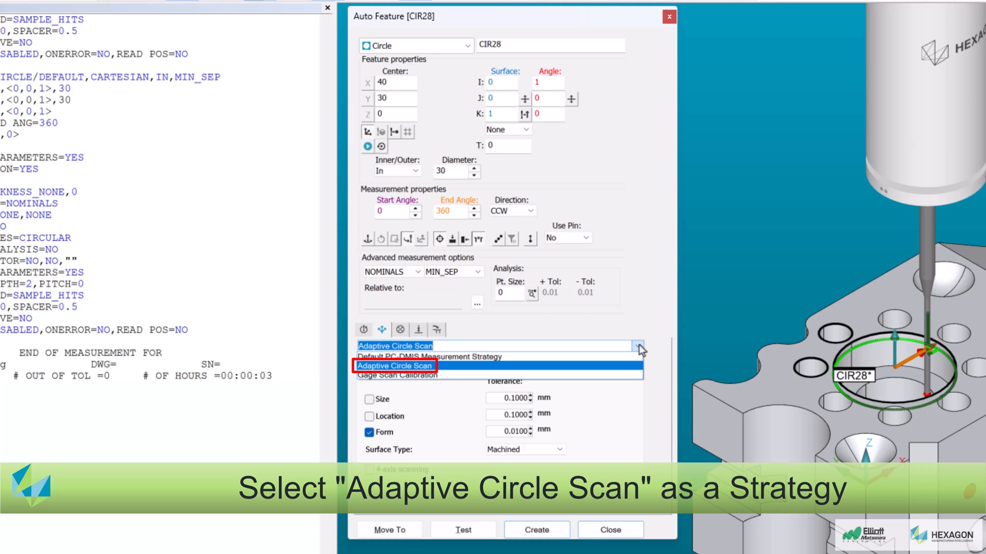
click(394, 366)
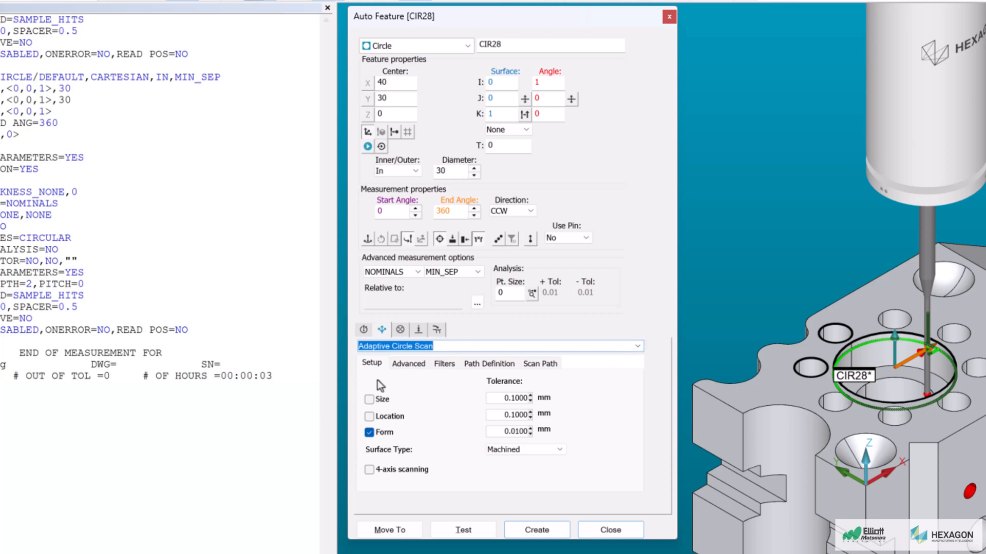
Show CIR28's Advanced scan settings with Global point density, speed, acceleration and force.
click(408, 363)
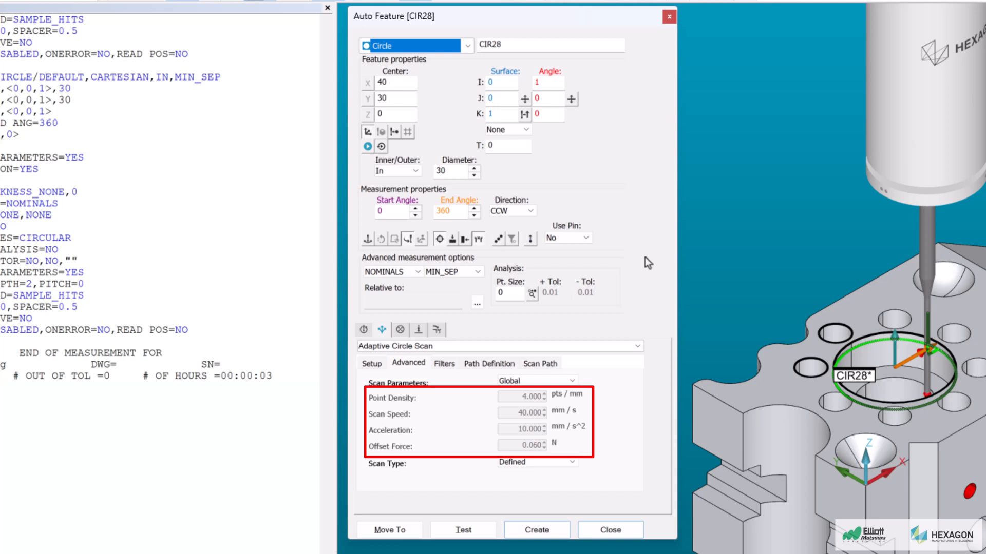
mouse_move(647, 262)
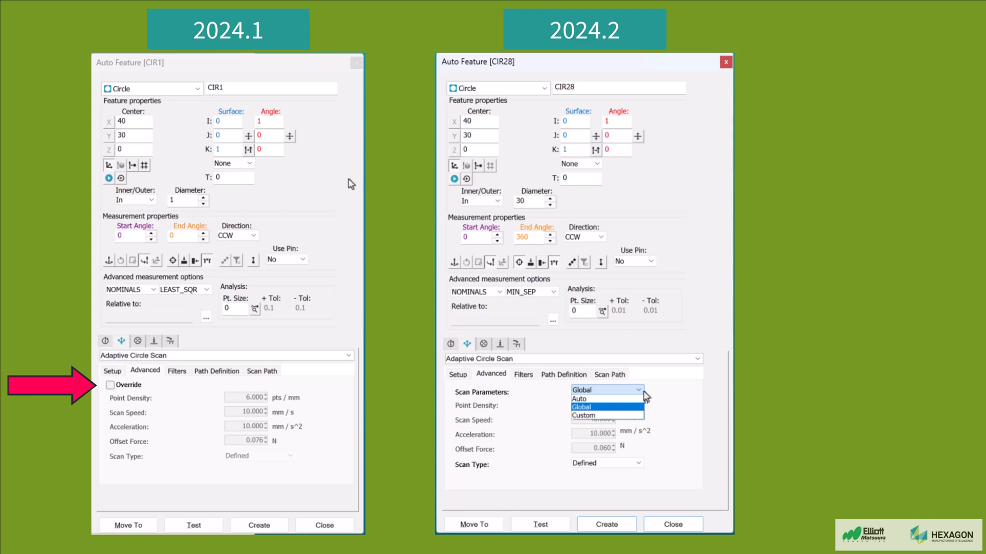
click(112, 385)
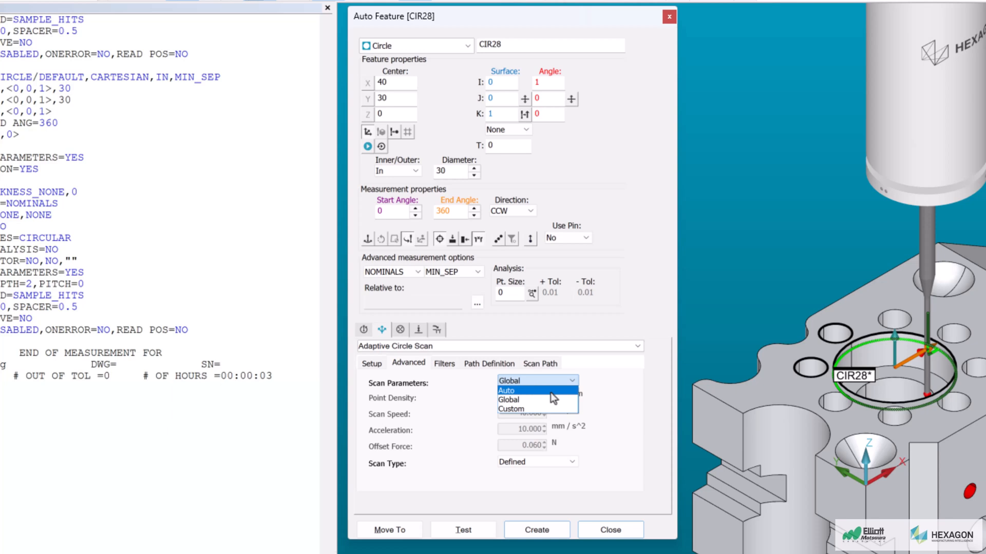
click(506, 390)
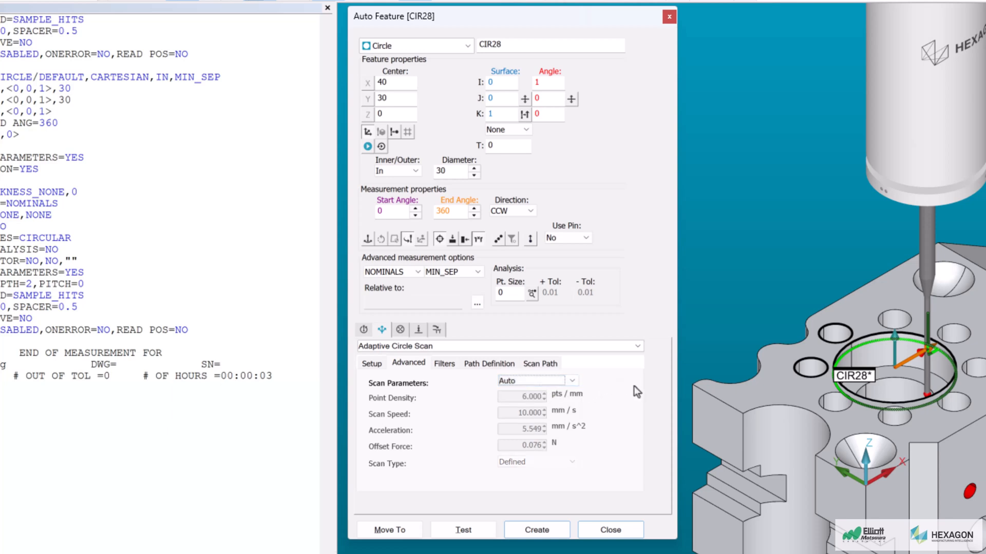
click(371, 363)
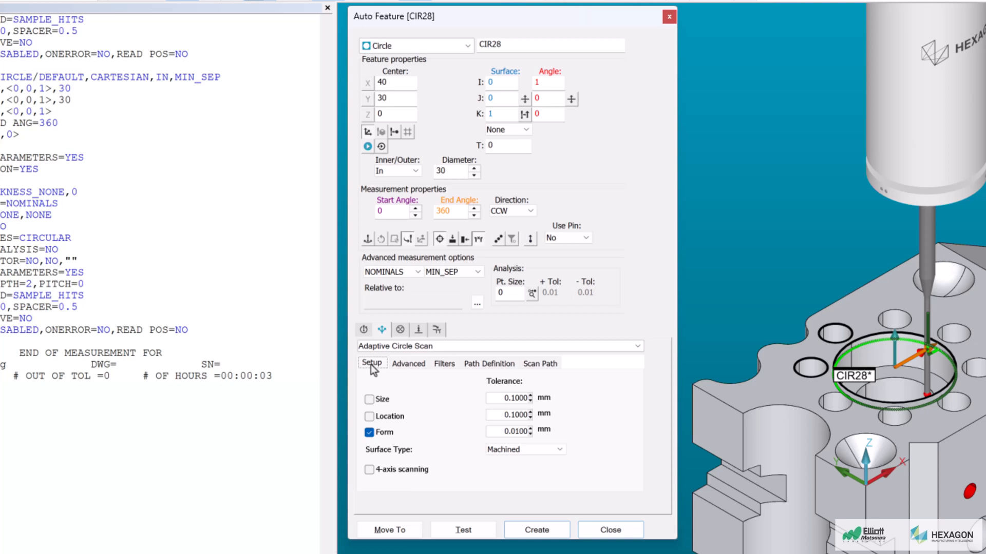
mouse_move(371, 367)
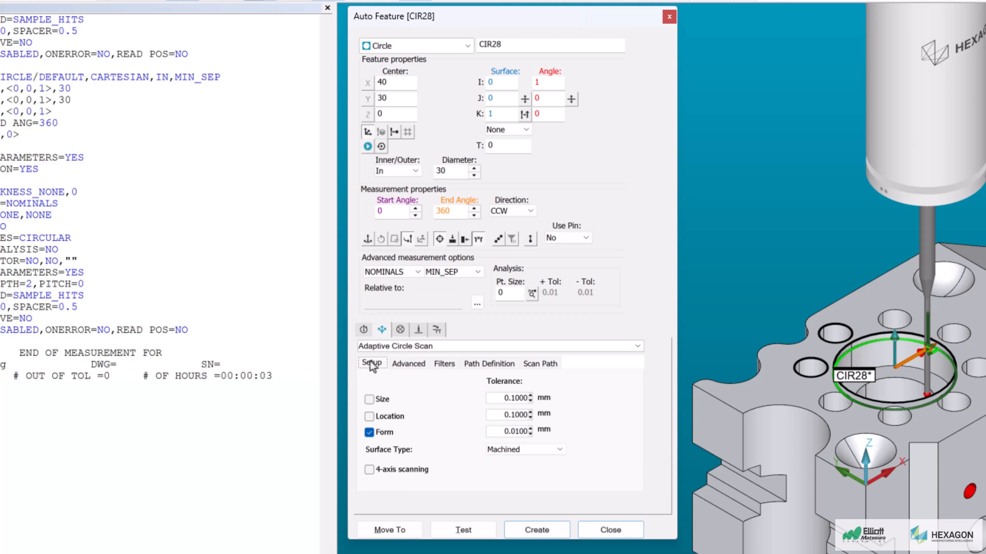
click(408, 363)
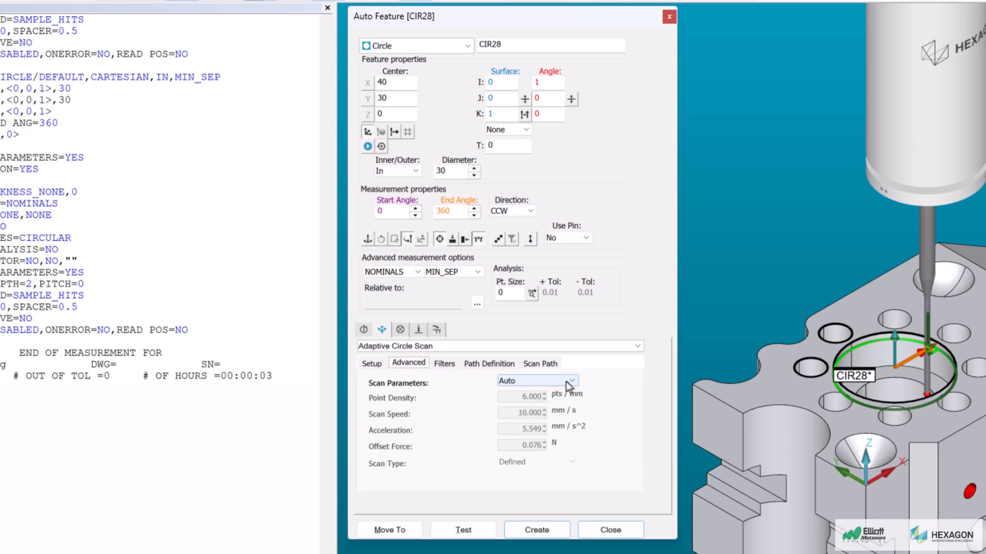
click(534, 380)
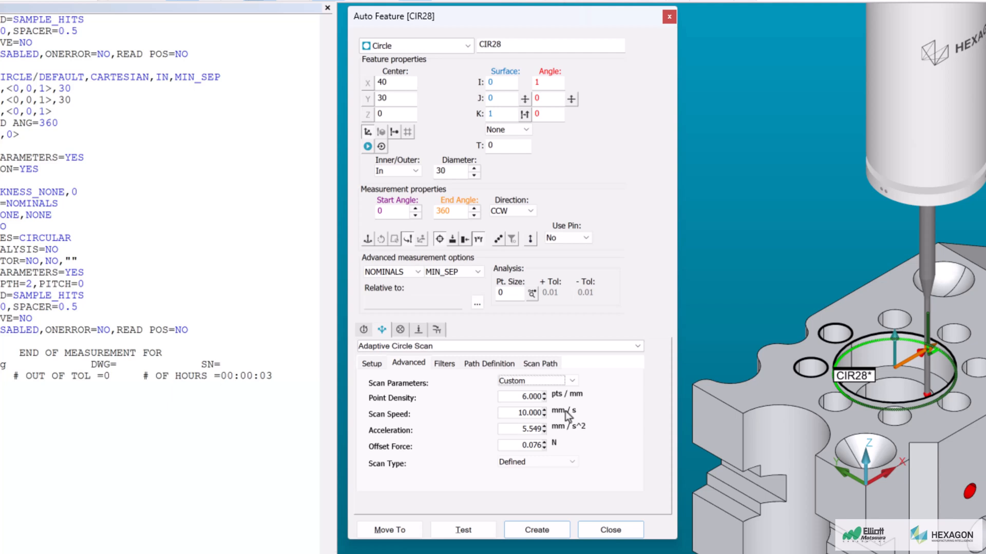
mouse_move(652, 296)
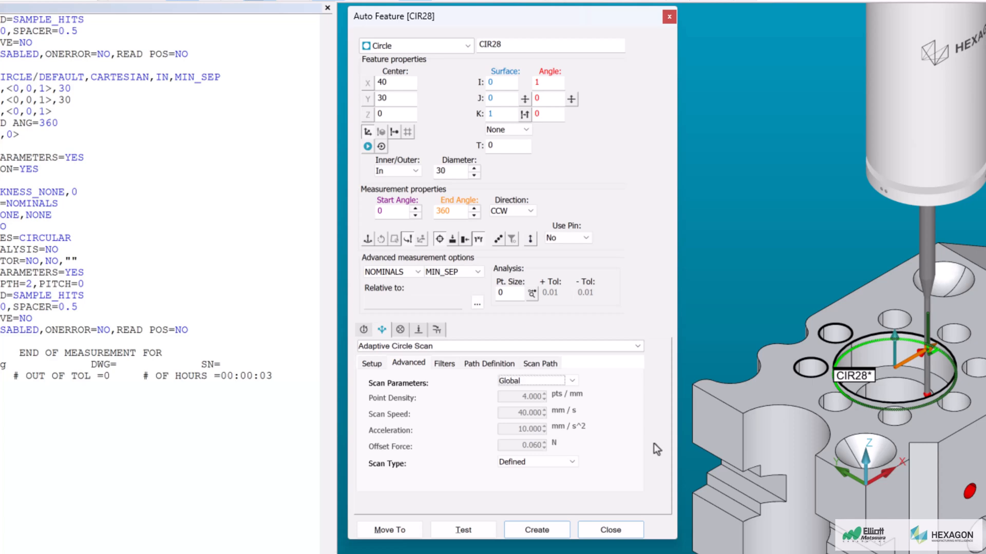
mouse_move(608, 530)
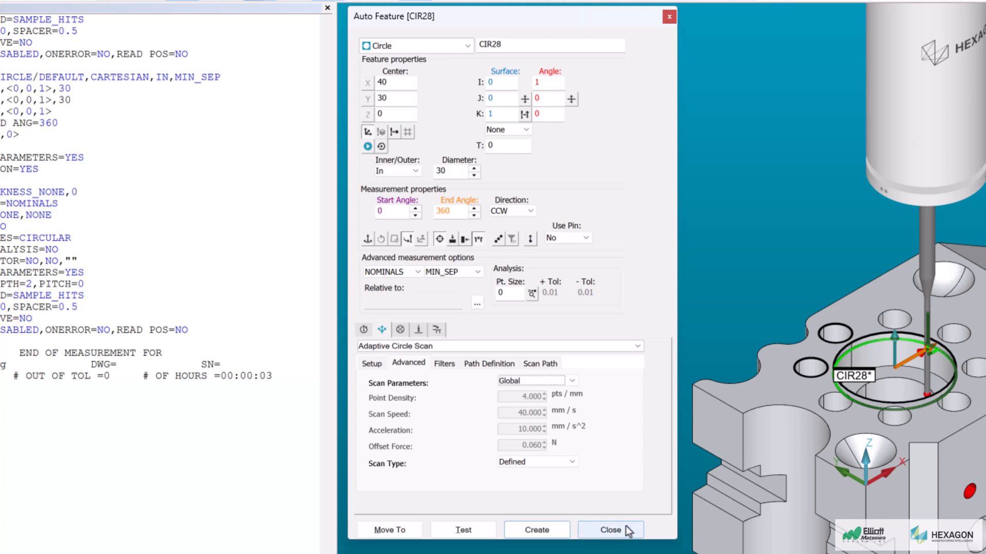
Close CIR28's Auto Feature dialog and return to the program listing.
click(607, 530)
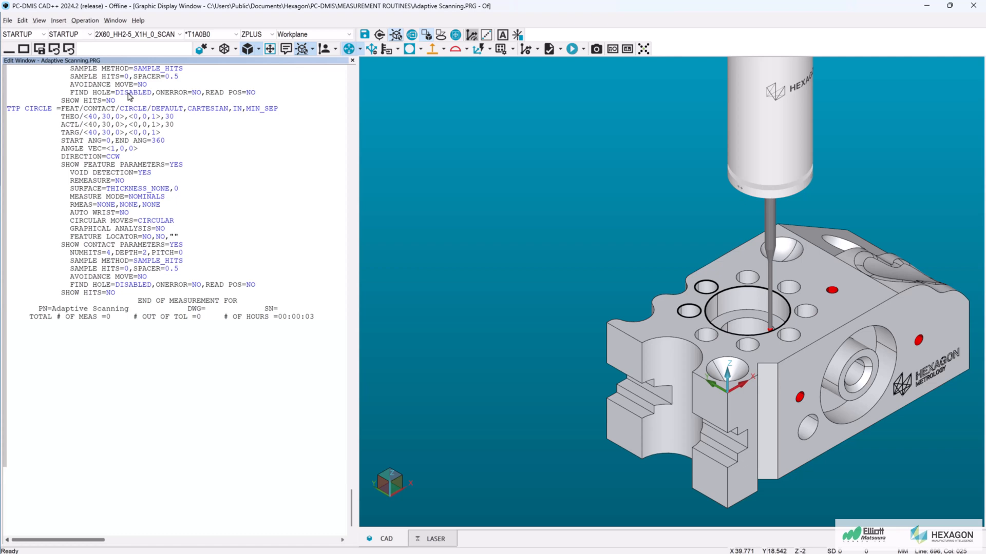
click(22, 20)
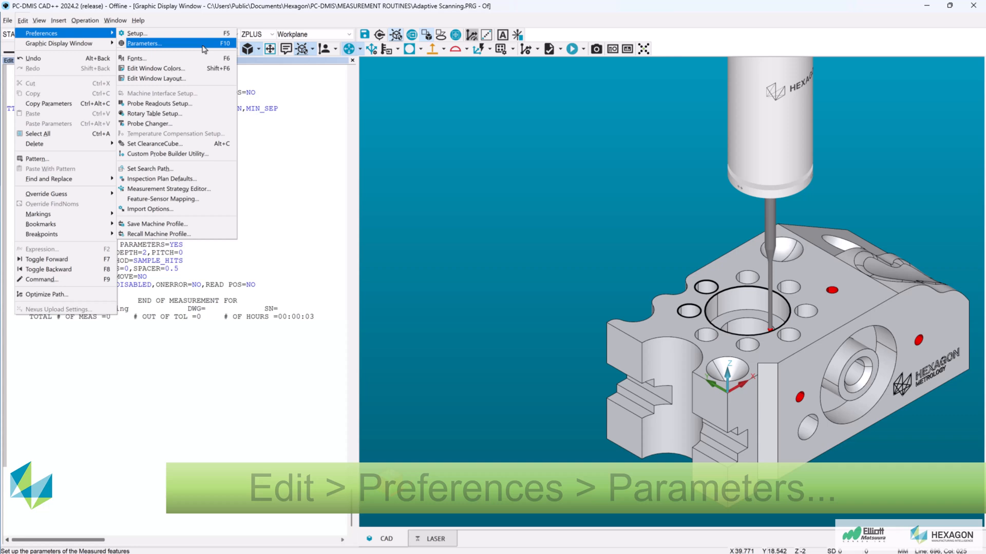
Set the global scan speed to 80 mm/sec on the Motion tab and apply it.
click(145, 43)
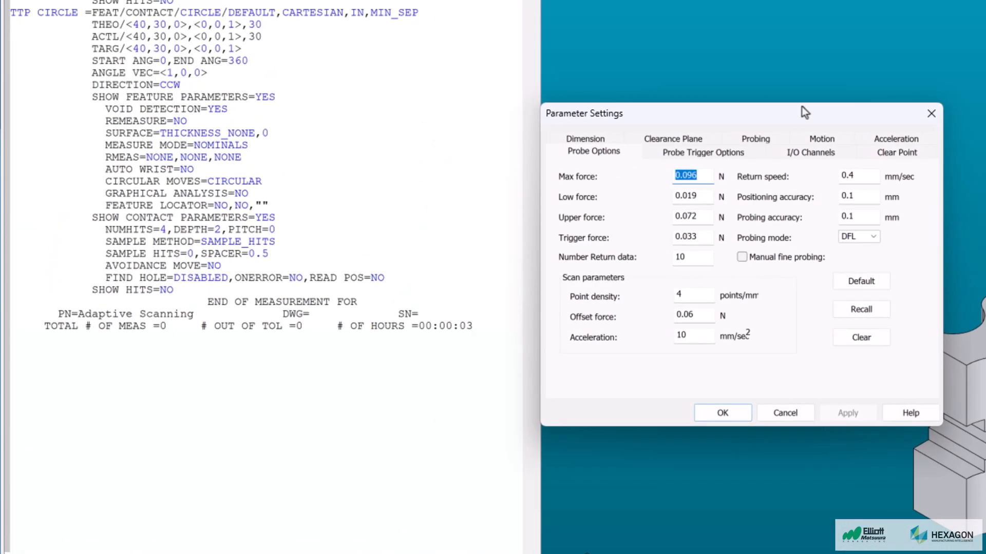
click(820, 139)
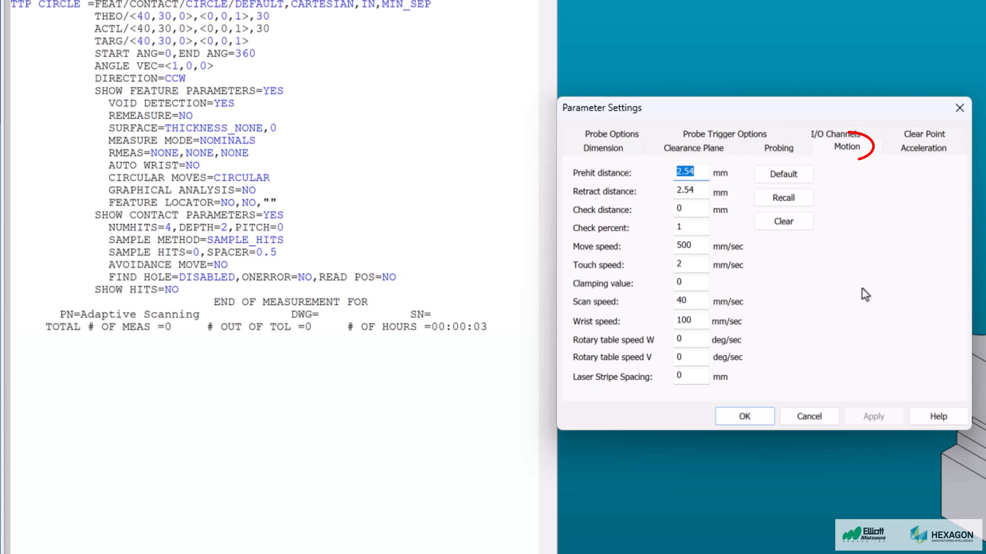
click(690, 302)
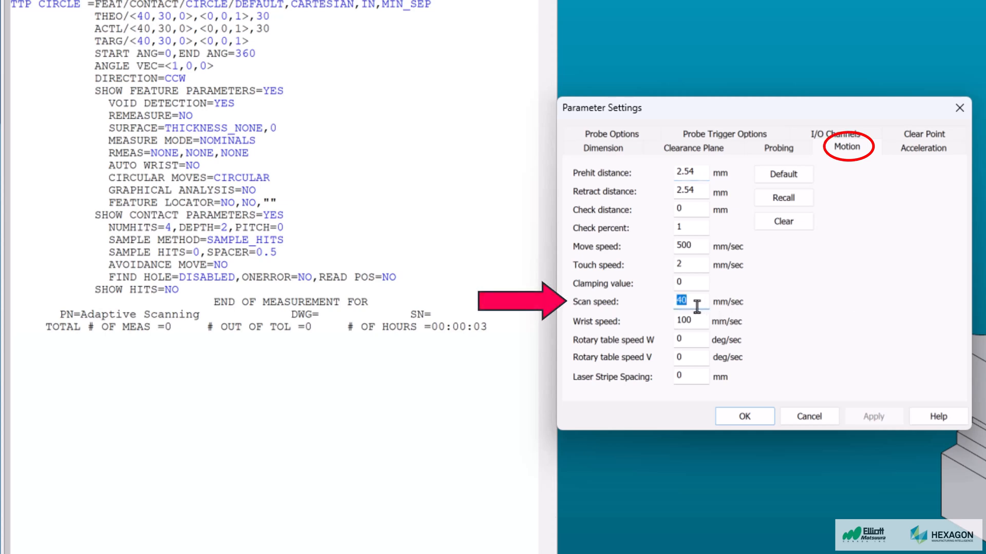
text(80)
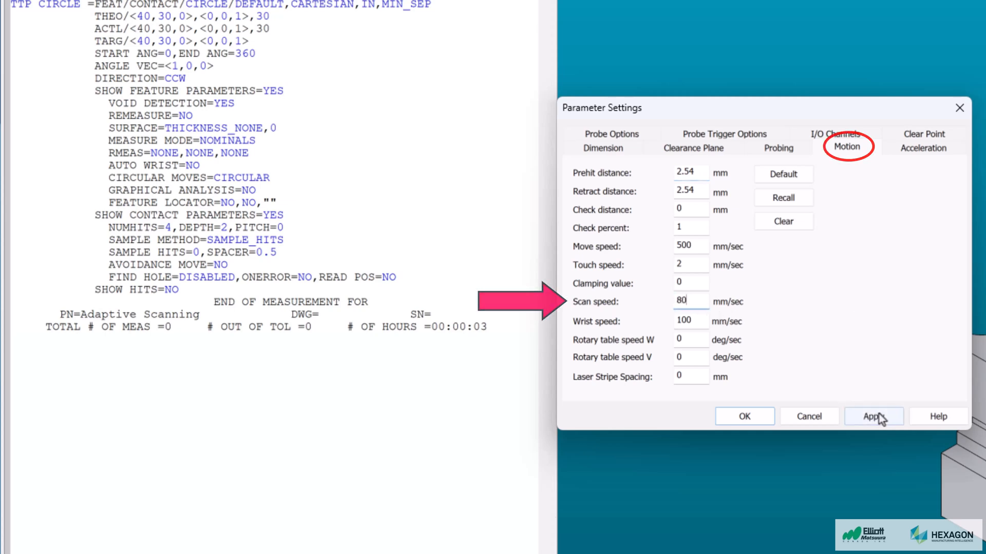
click(873, 417)
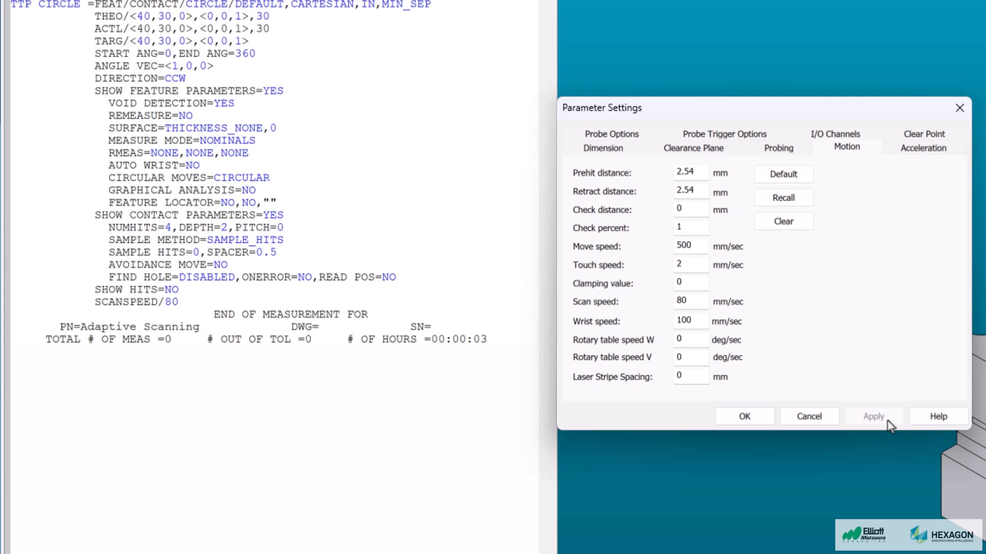
Enter scan point density 6 and acceleration 180 on Probe Options and apply.
click(611, 134)
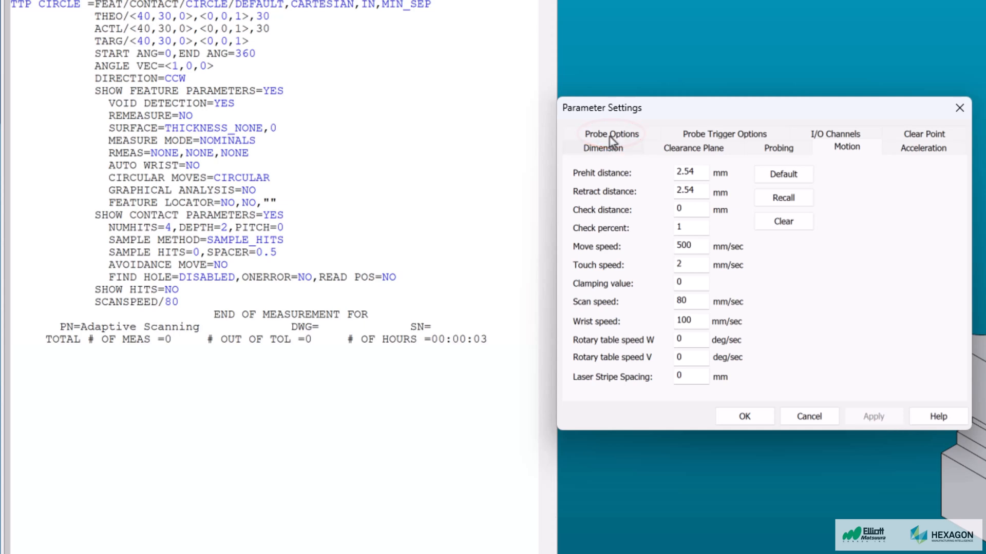
click(724, 134)
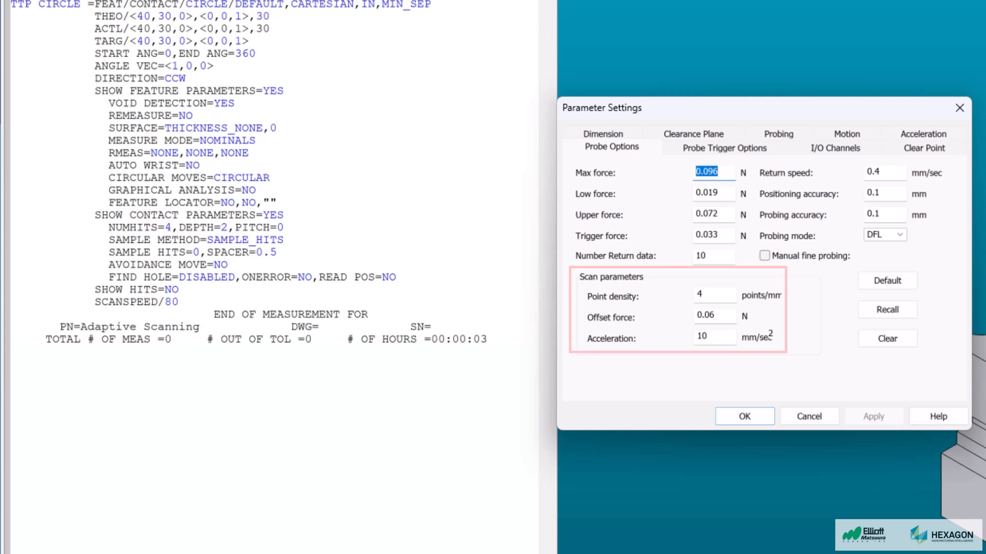
text(6)
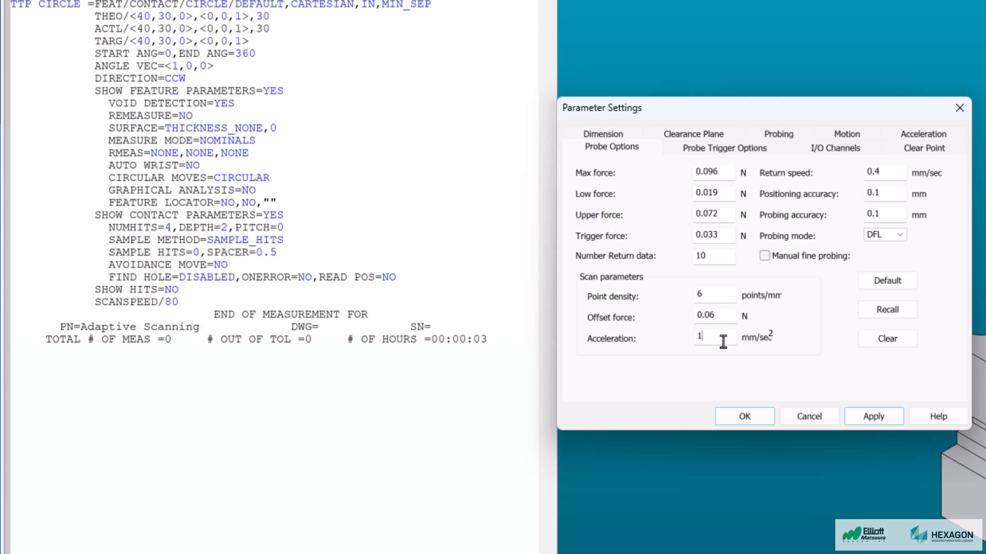
text(80)
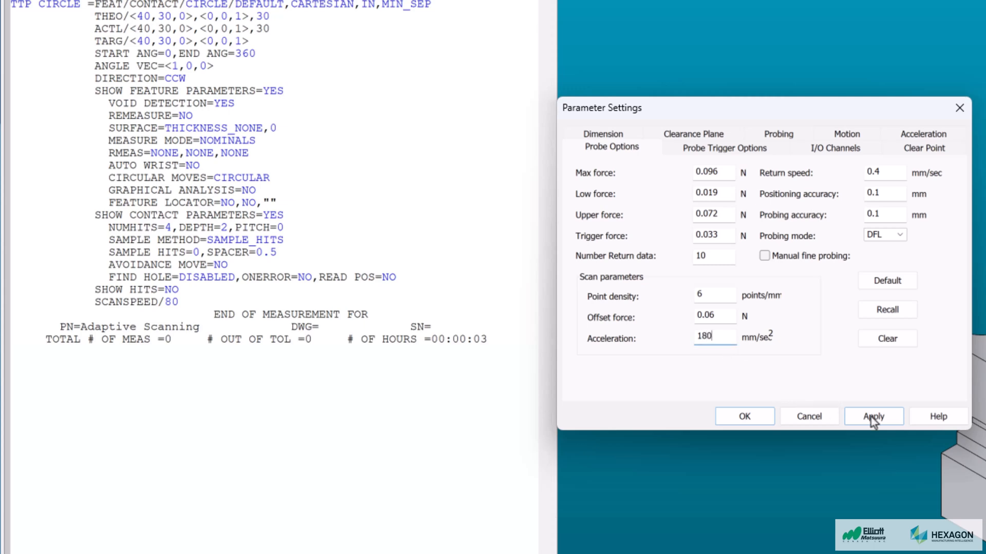
click(873, 416)
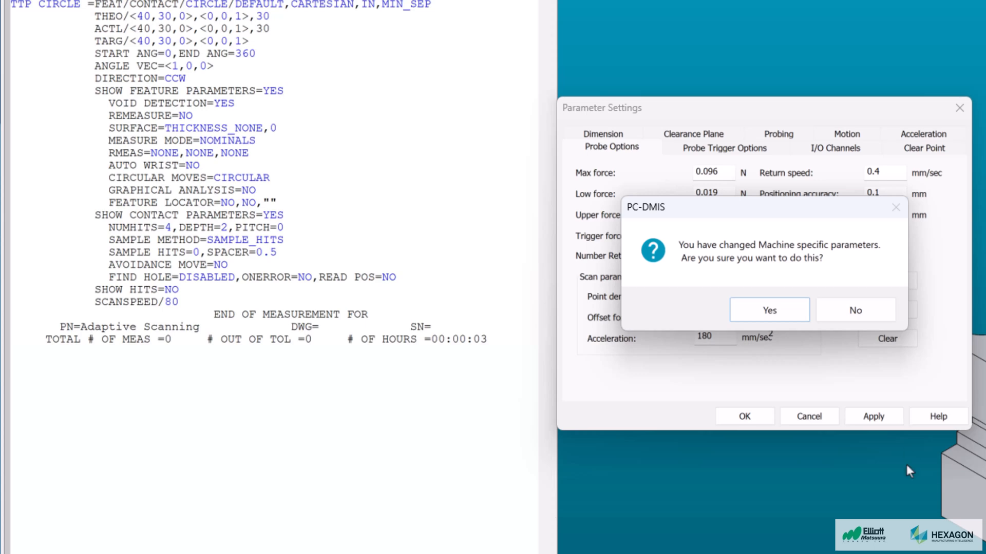
Confirm the machine-specific parameter change, adding an OPTIONPROBE command.
click(768, 310)
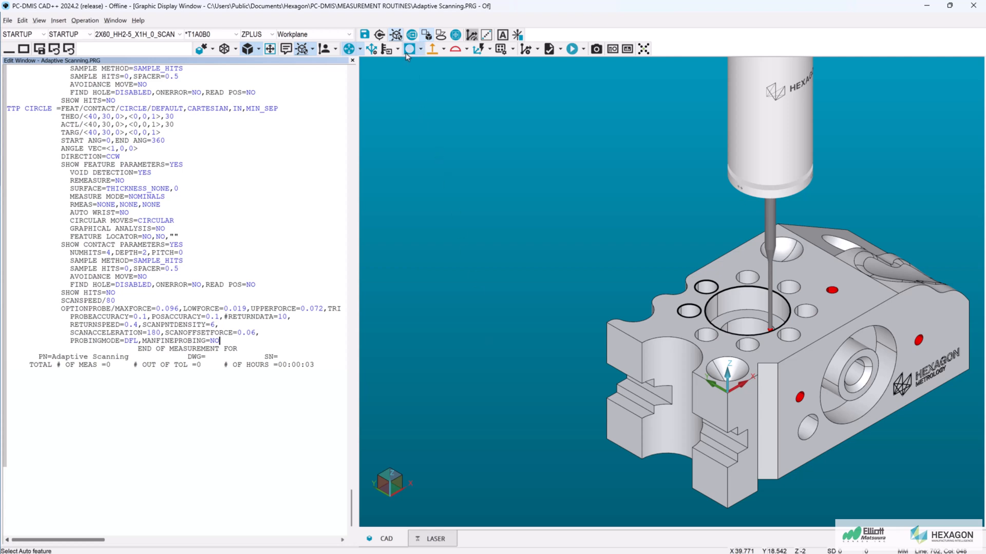
Create adaptive circle scan CIR29 using Global scan parameters and close the dialog.
click(412, 48)
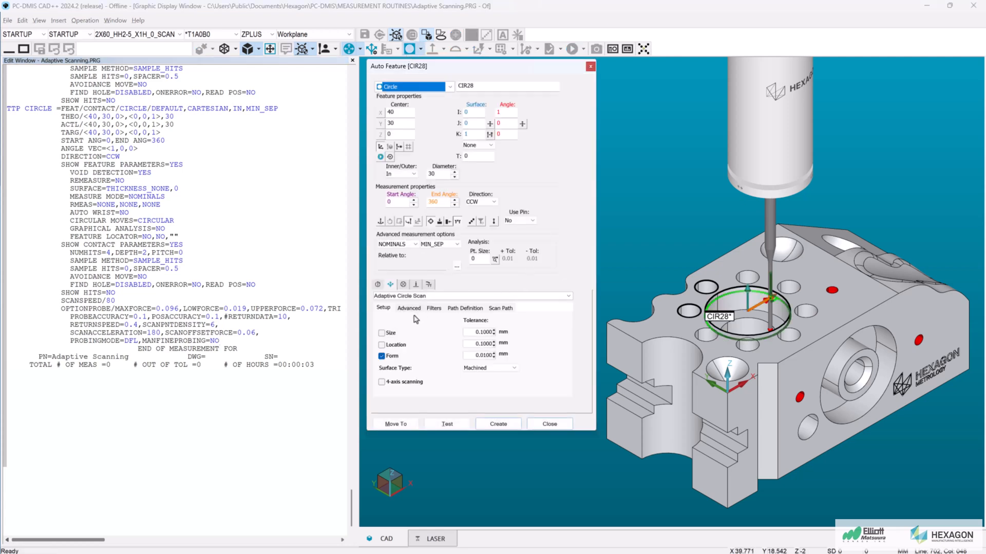
click(408, 308)
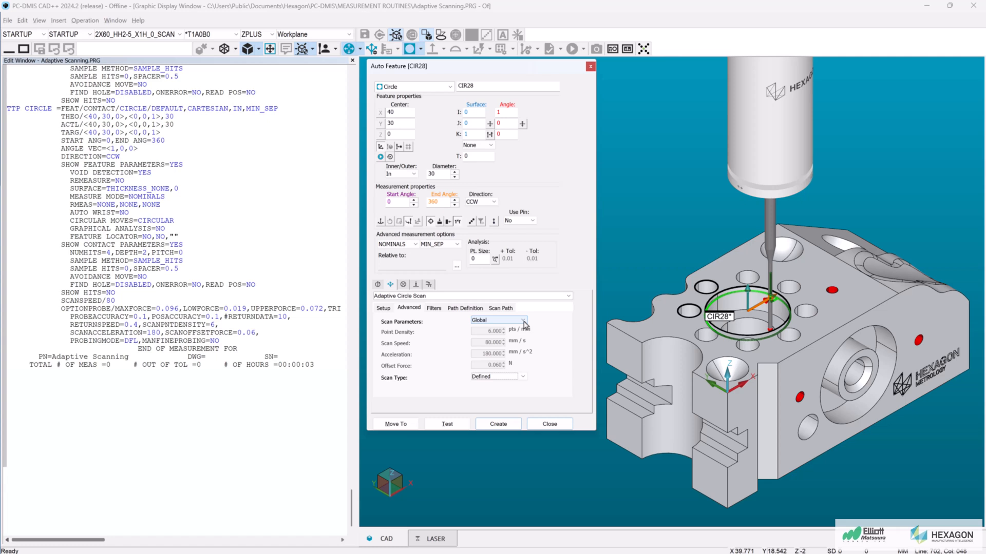
mouse_move(587, 337)
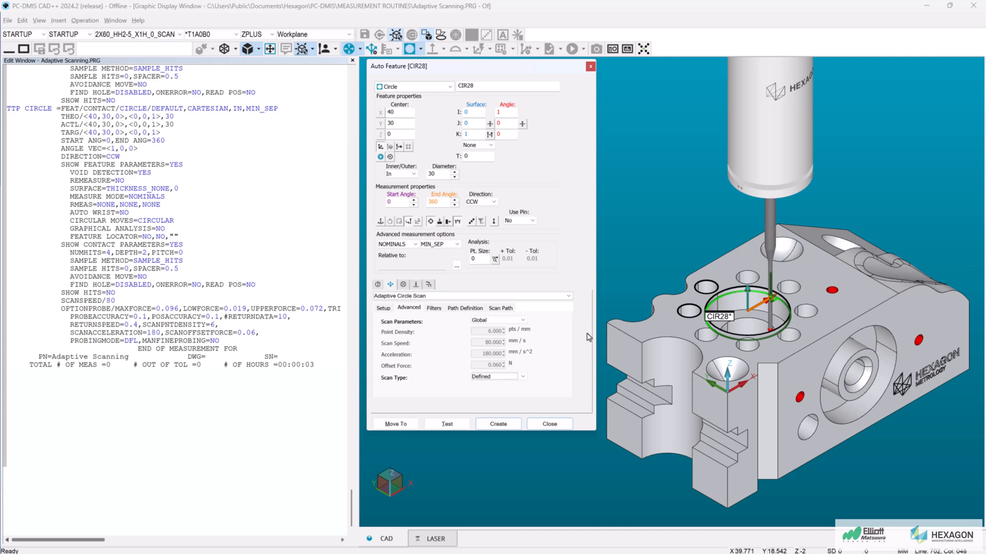
mouse_move(945, 43)
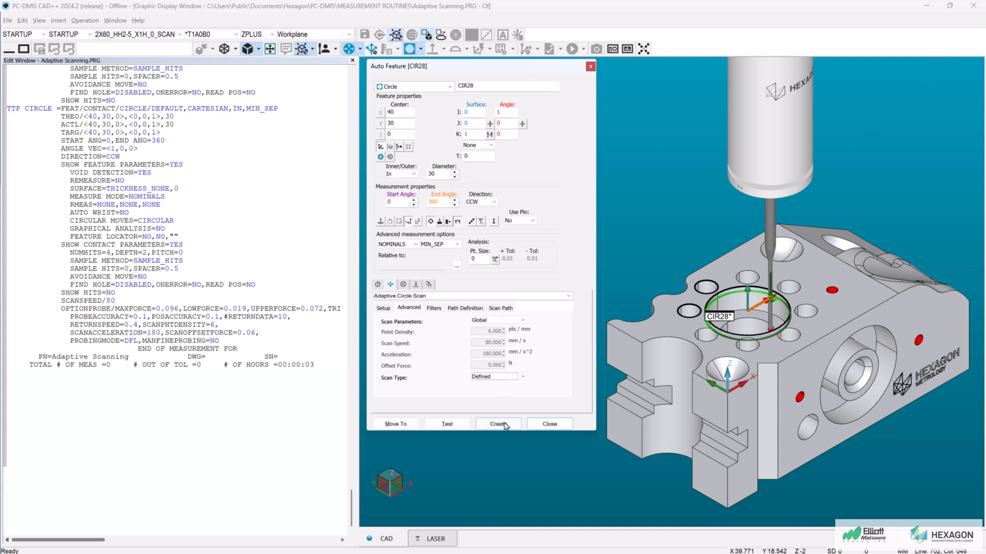
click(498, 424)
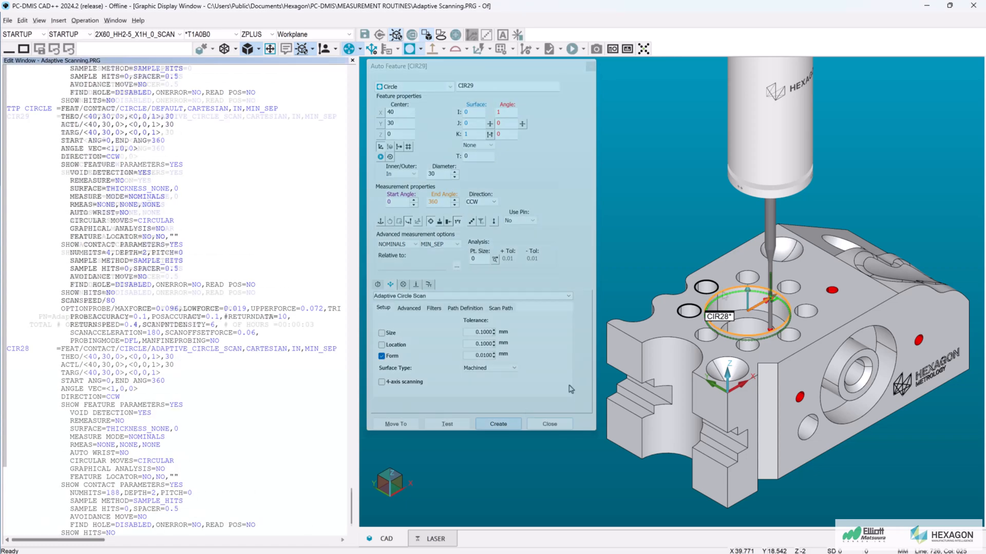
click(497, 423)
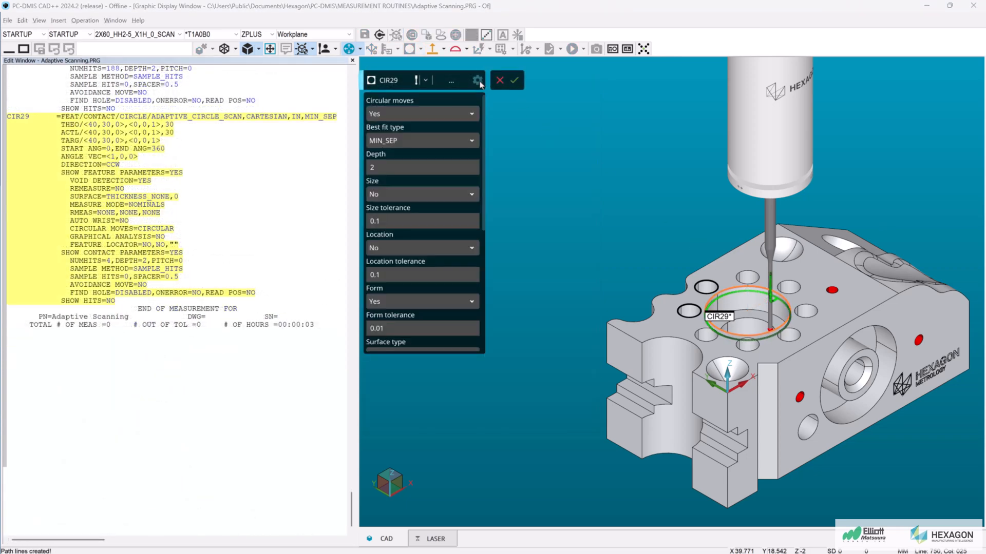